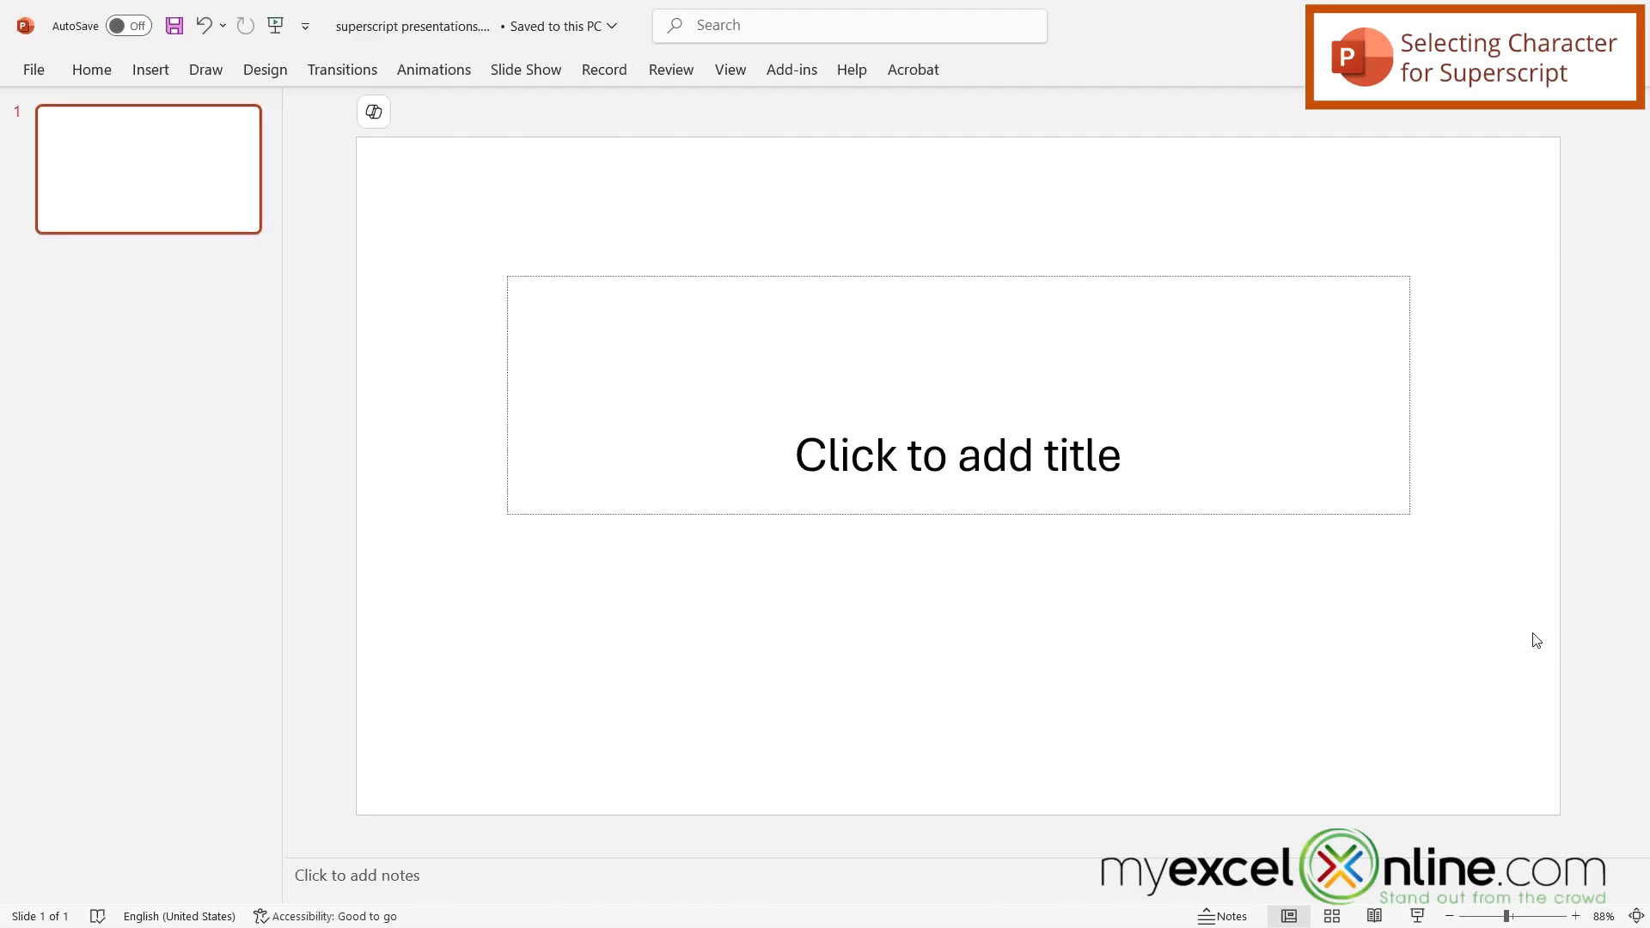
mouse_move(1532, 633)
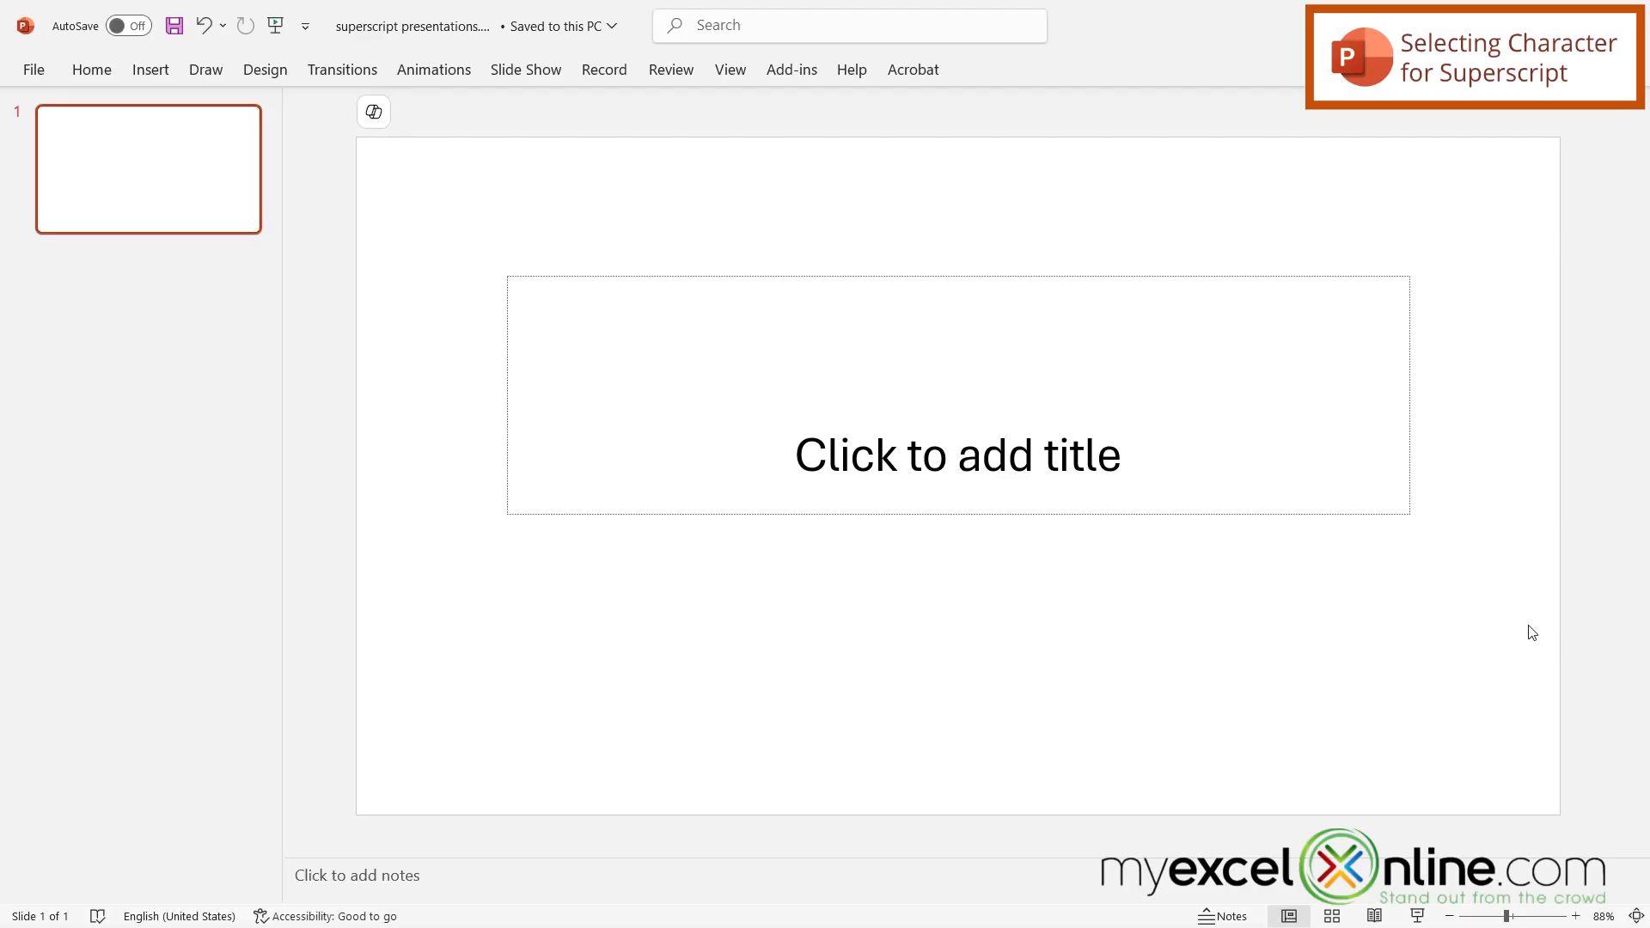
Enter E=mc2 as plain text in the slide's title placeholder
click(958, 454)
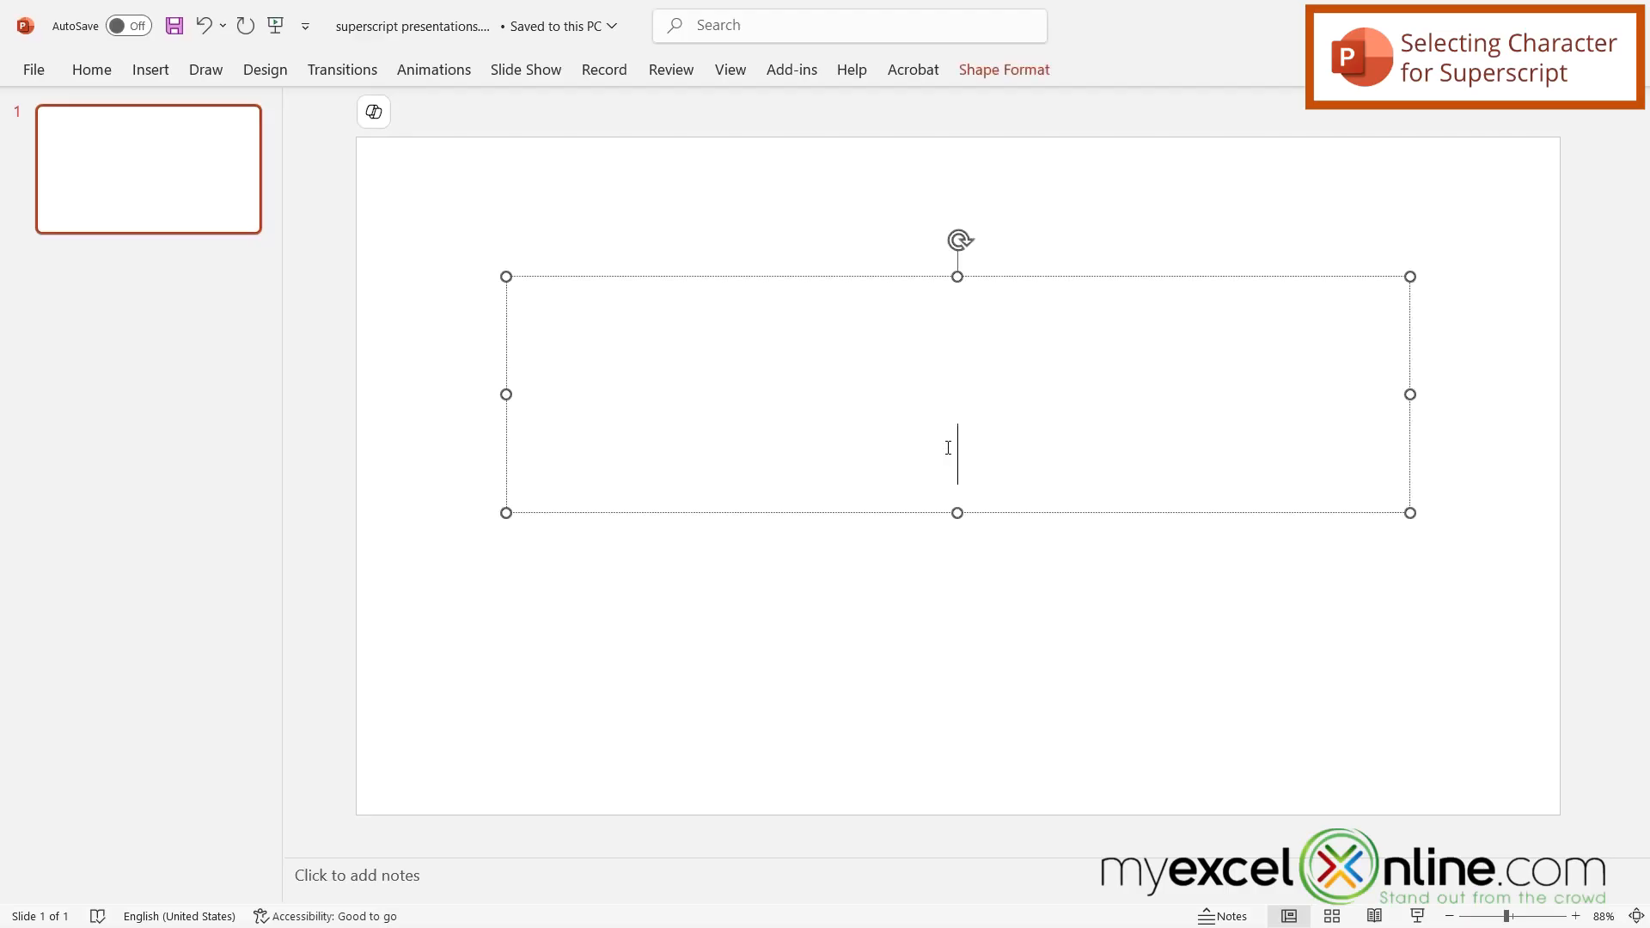
text(E)
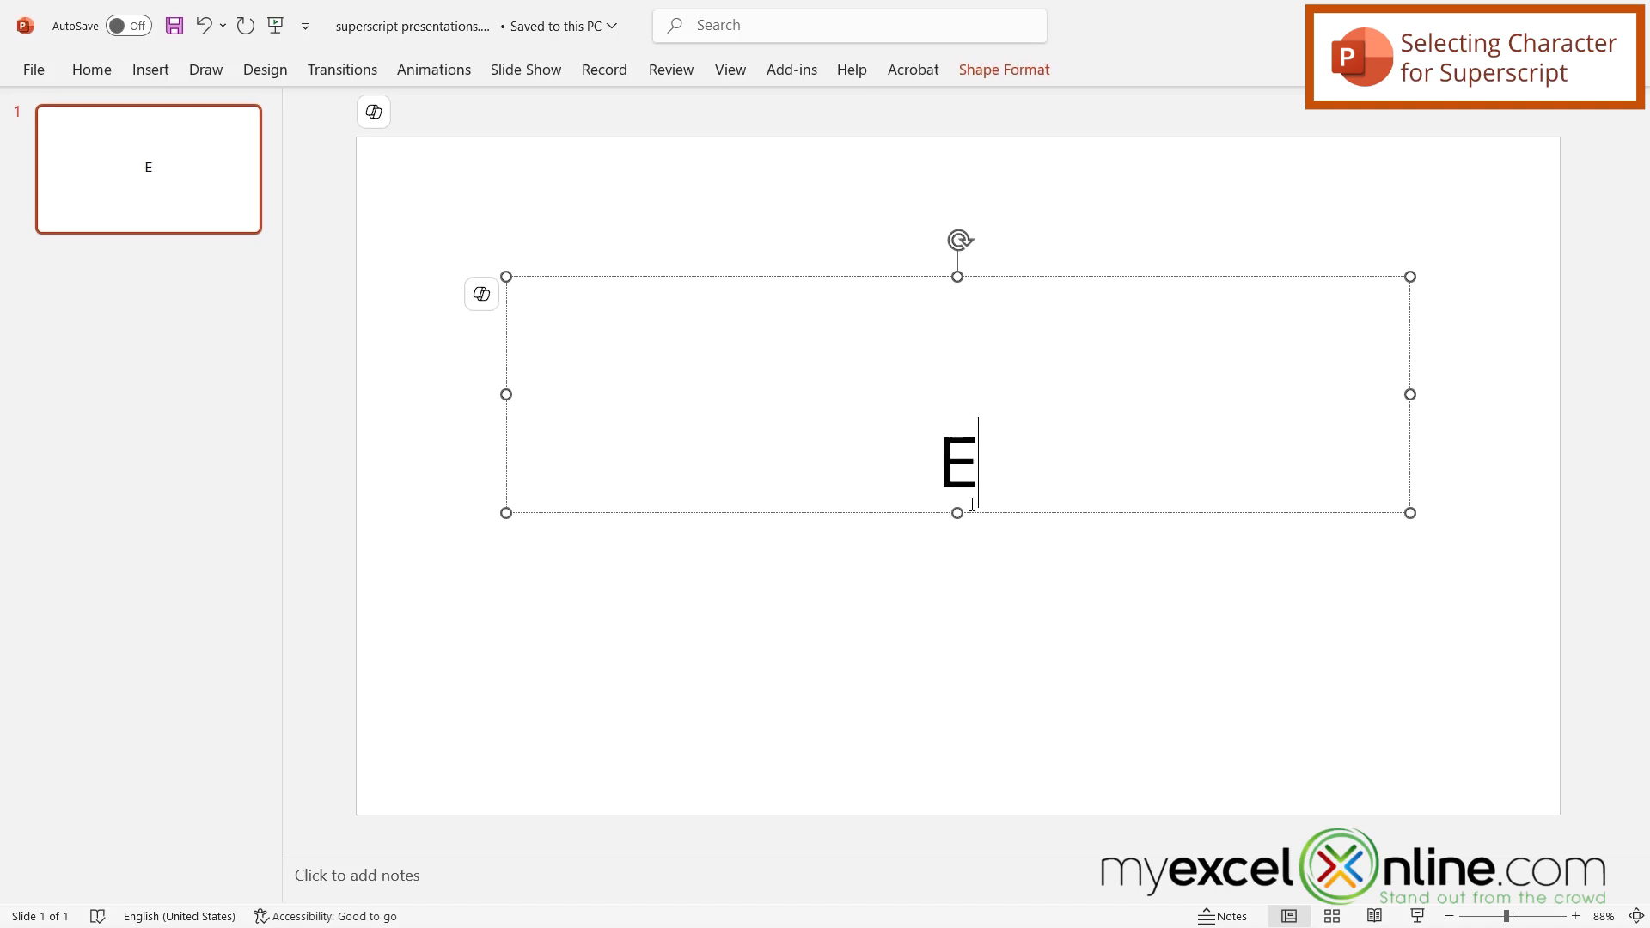
text(=)
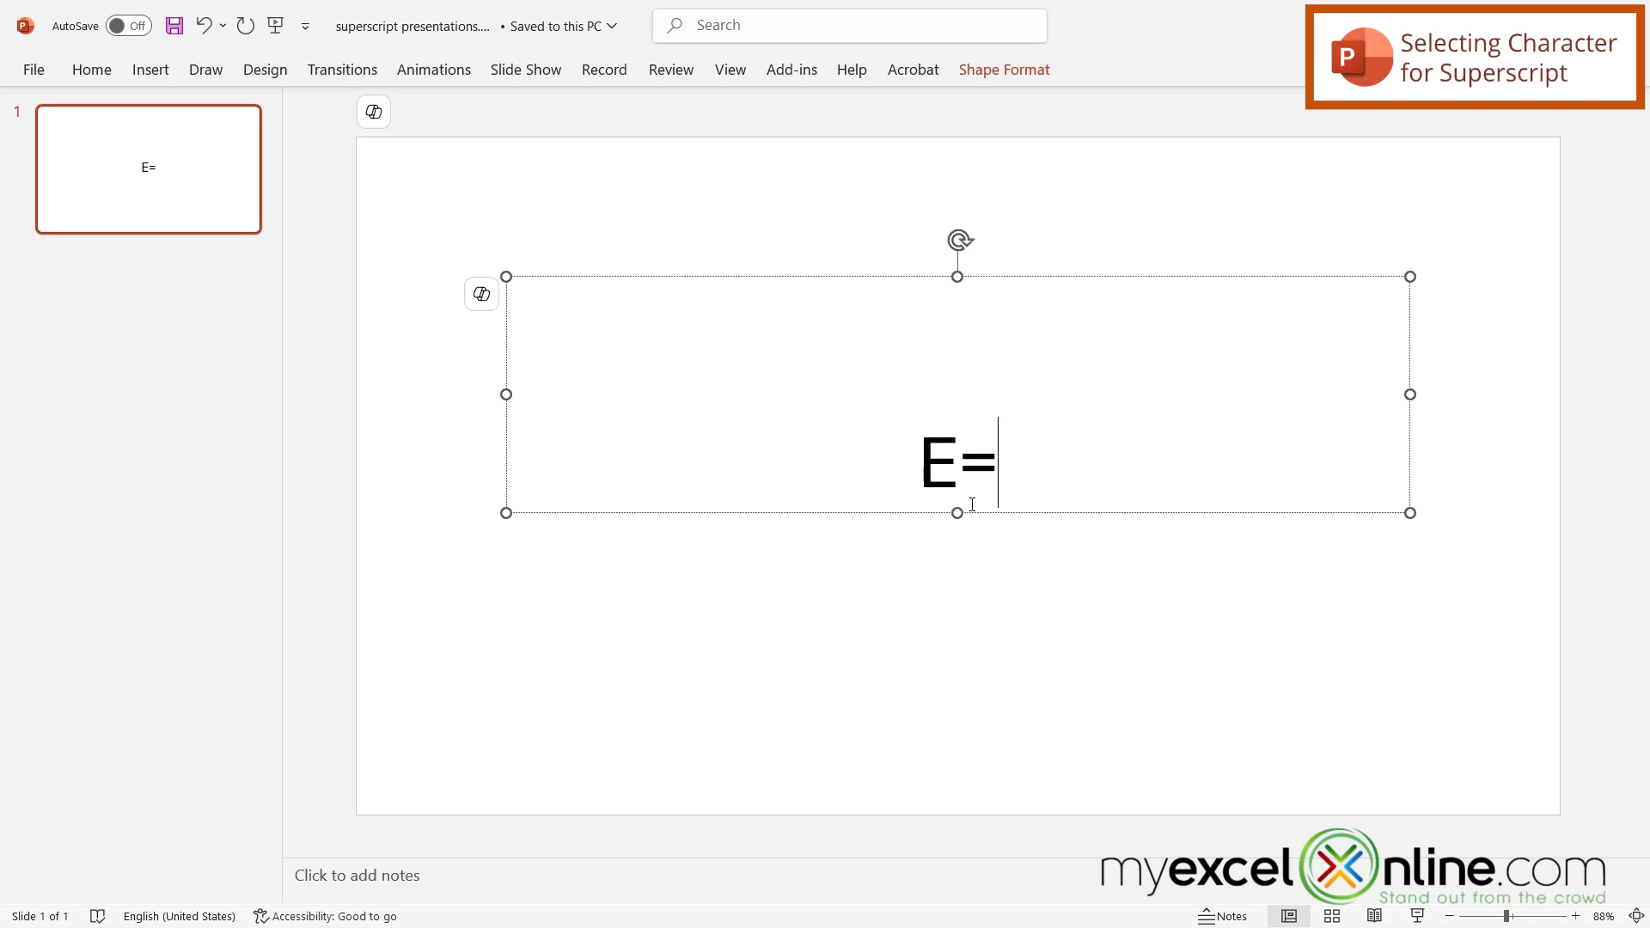
text(mc2)
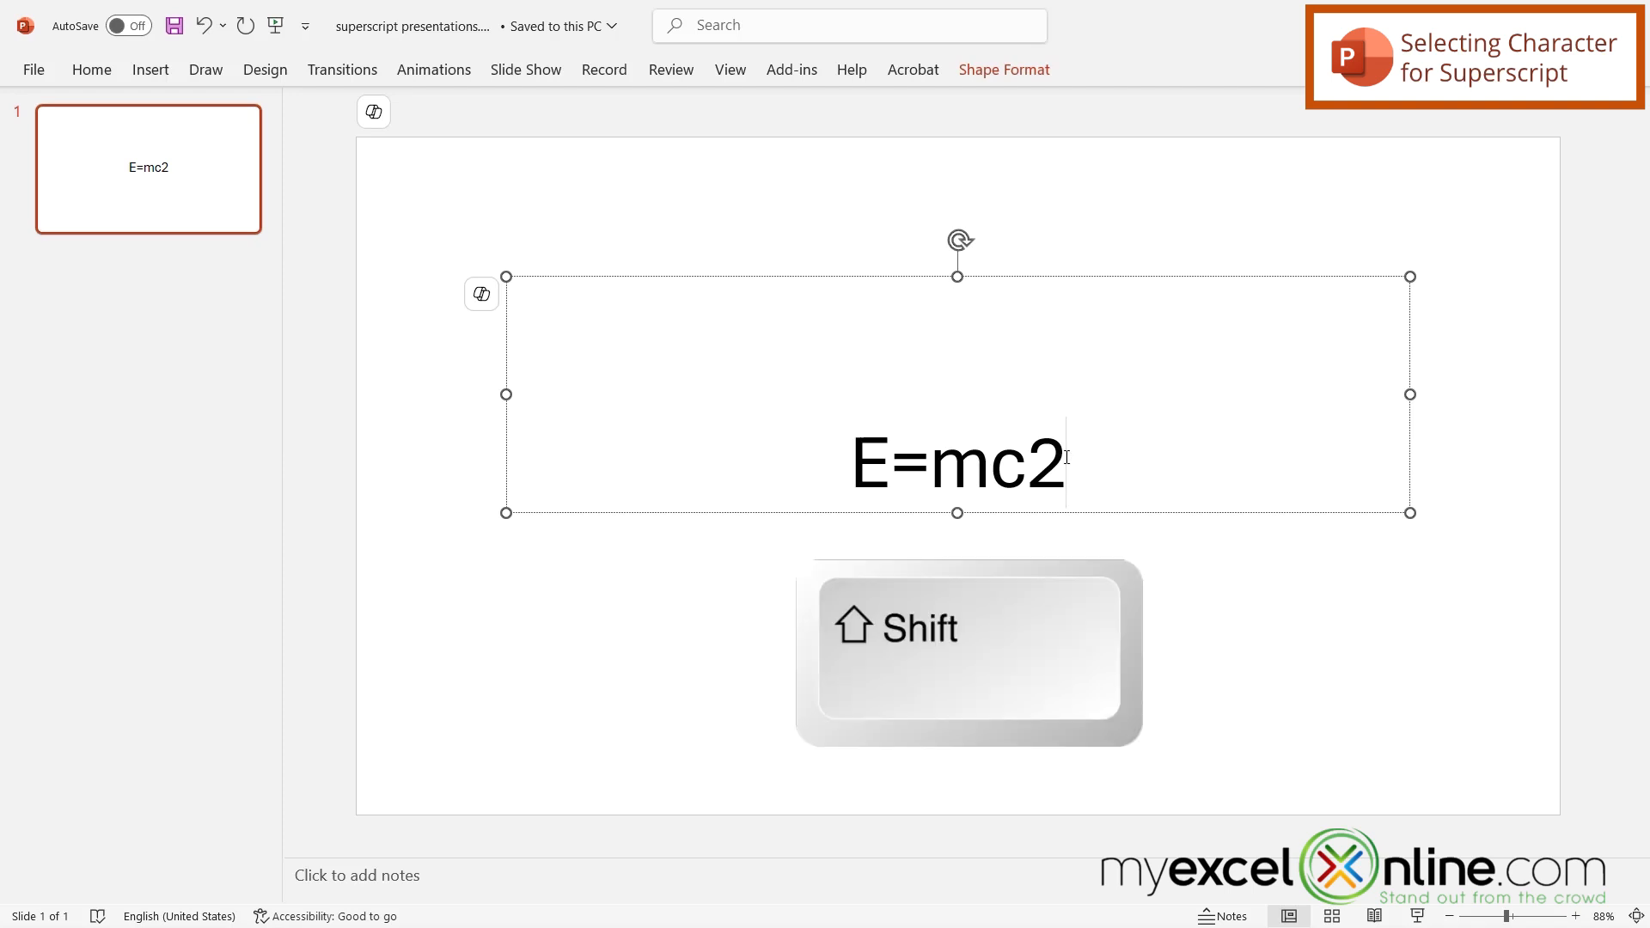
Select the trailing 2 and superscript it with Ctrl+Shift+Plus
key(shift+left)
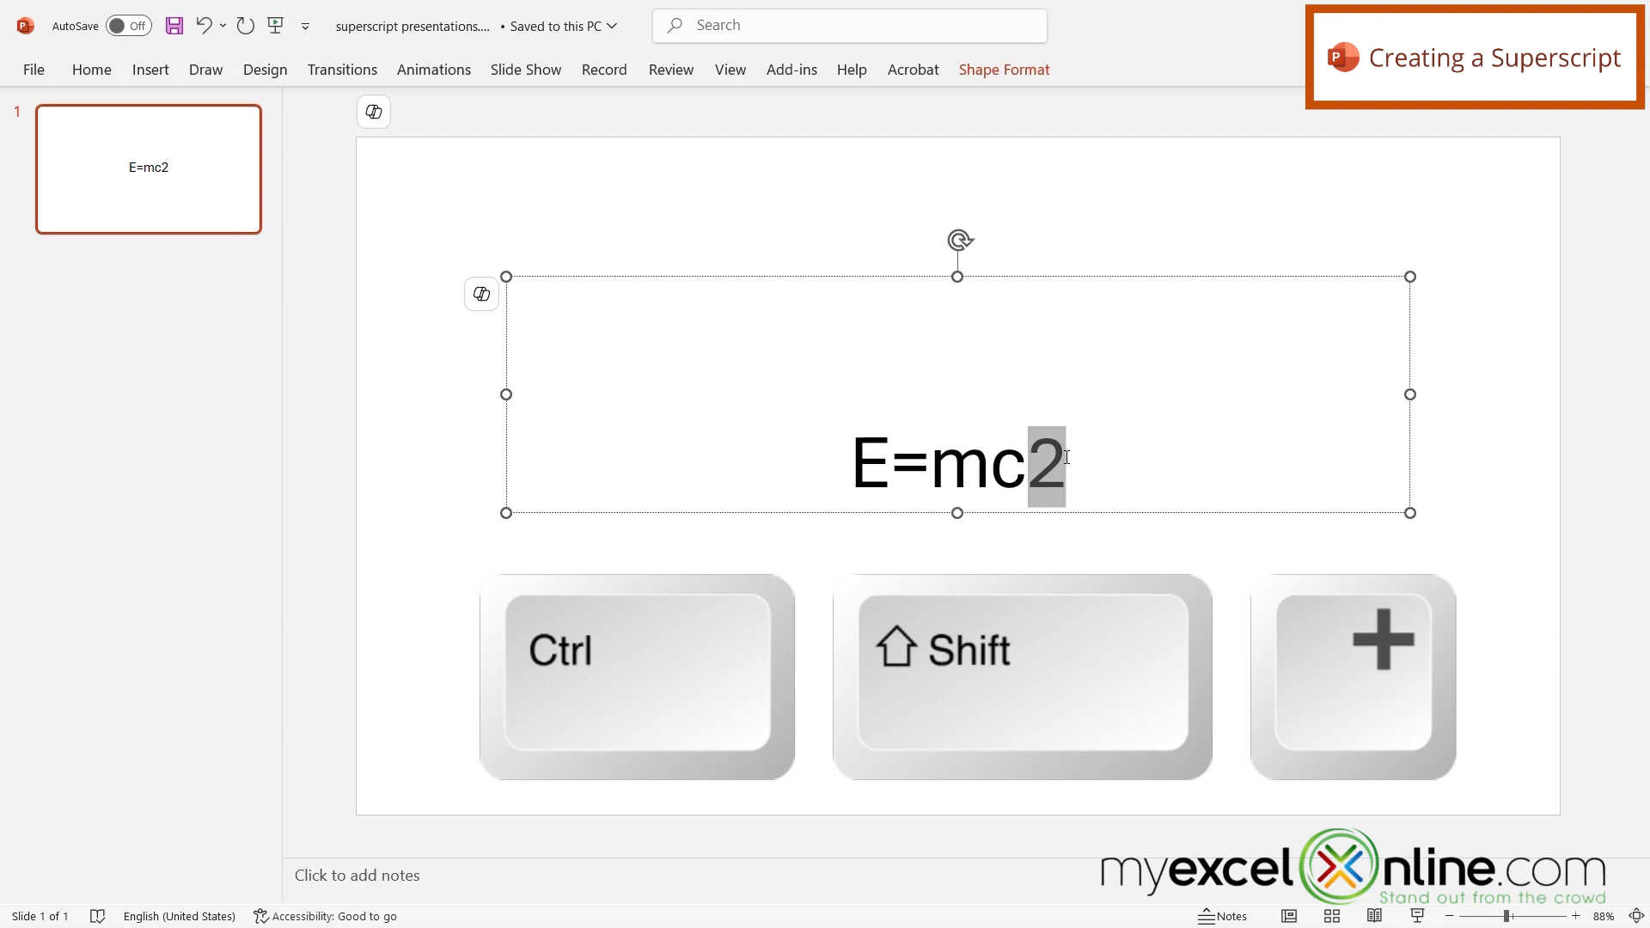
key(ctrl+shift+plus)
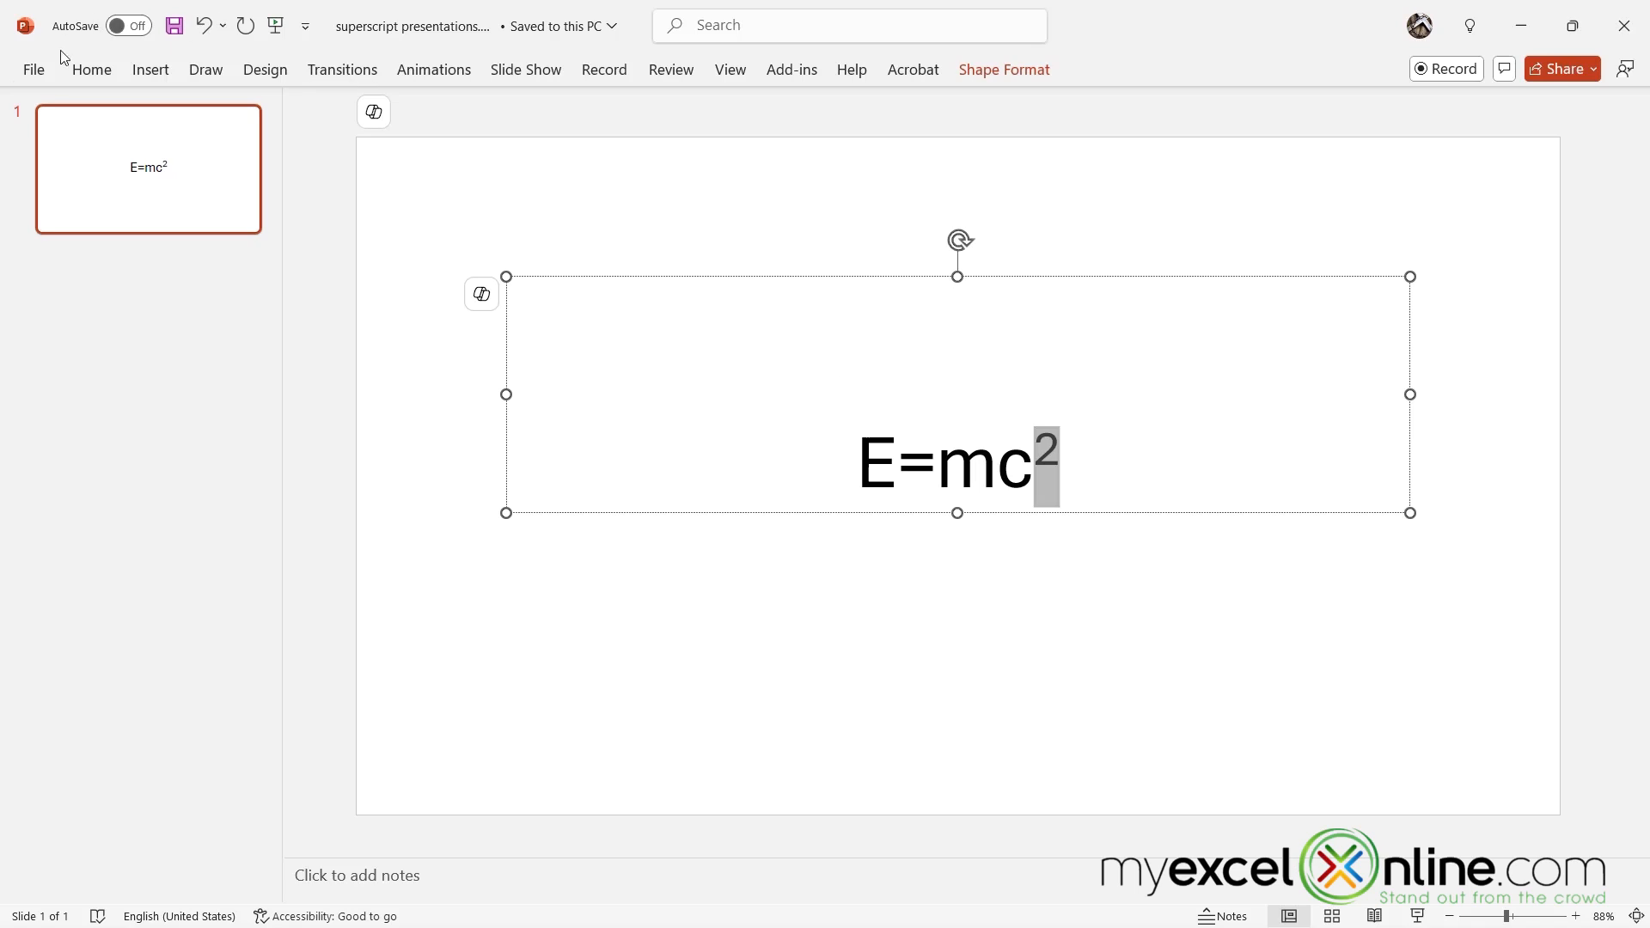
Confirm Superscript on the 2 via the Font dialog and deselect the finished E=mc² title
click(91, 68)
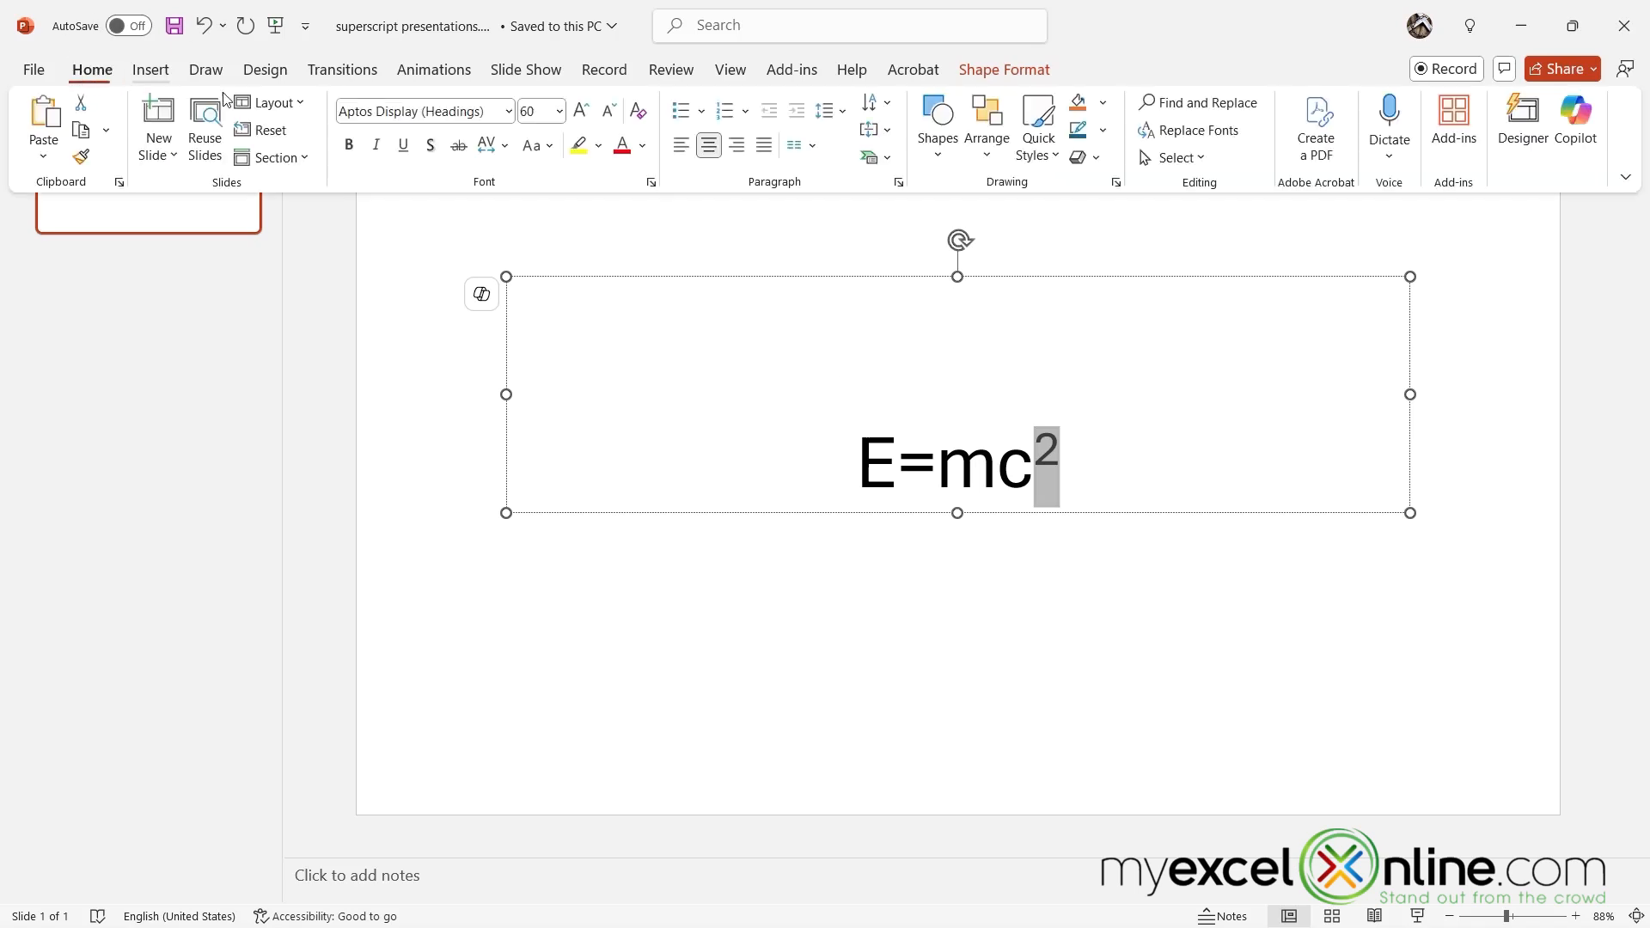
mouse_move(650, 182)
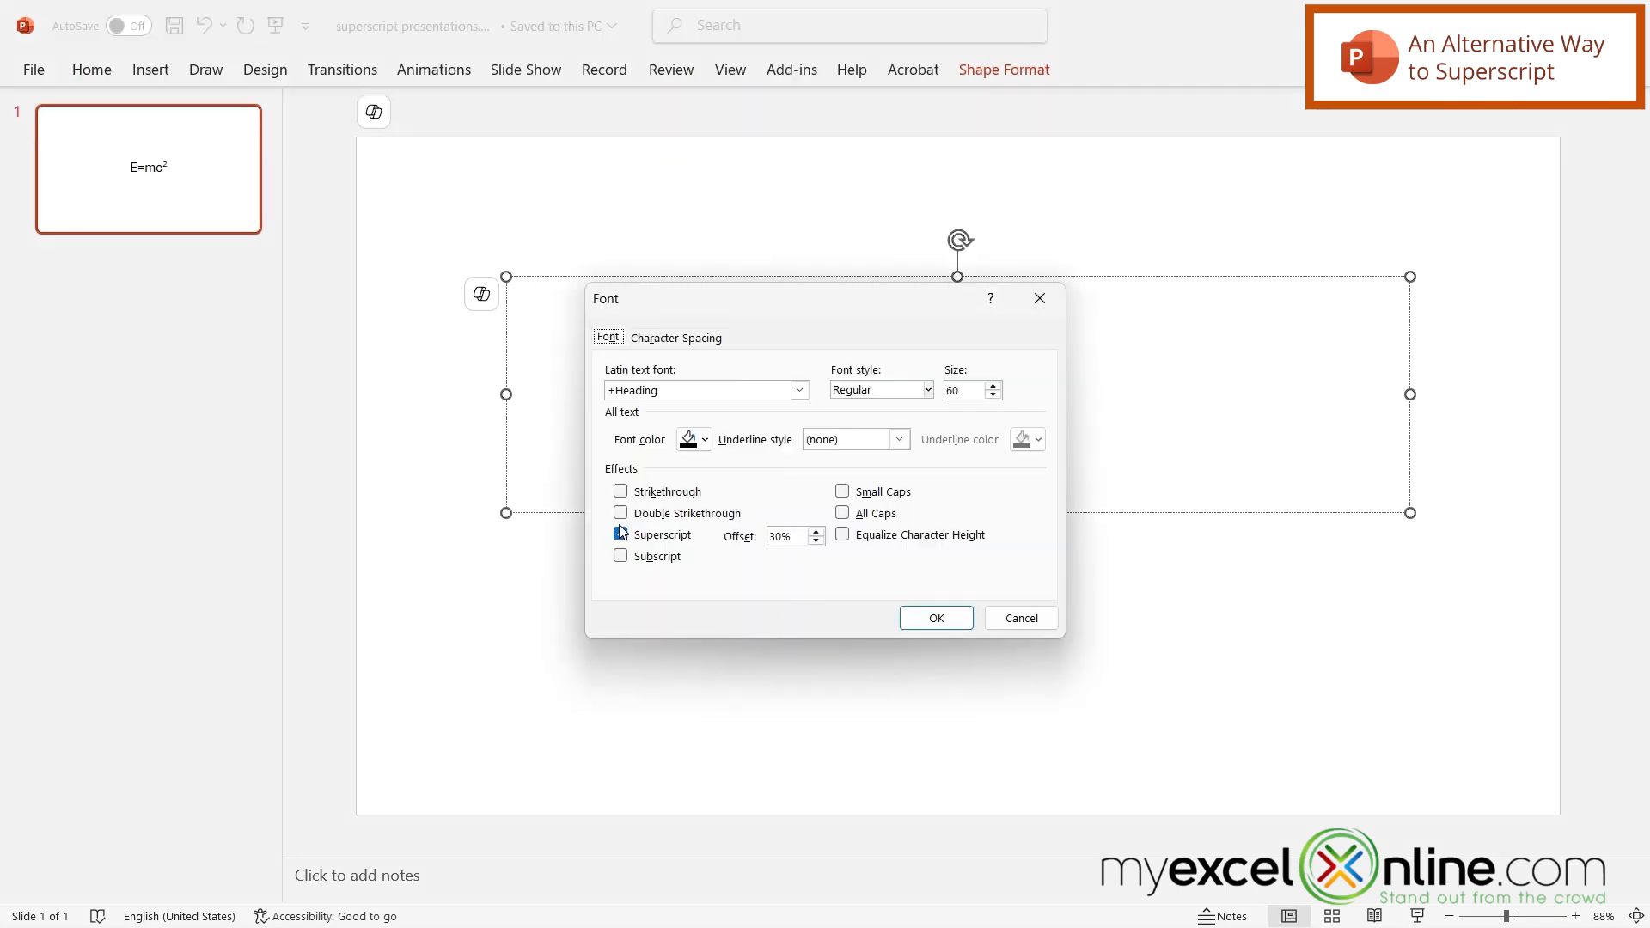
click(621, 534)
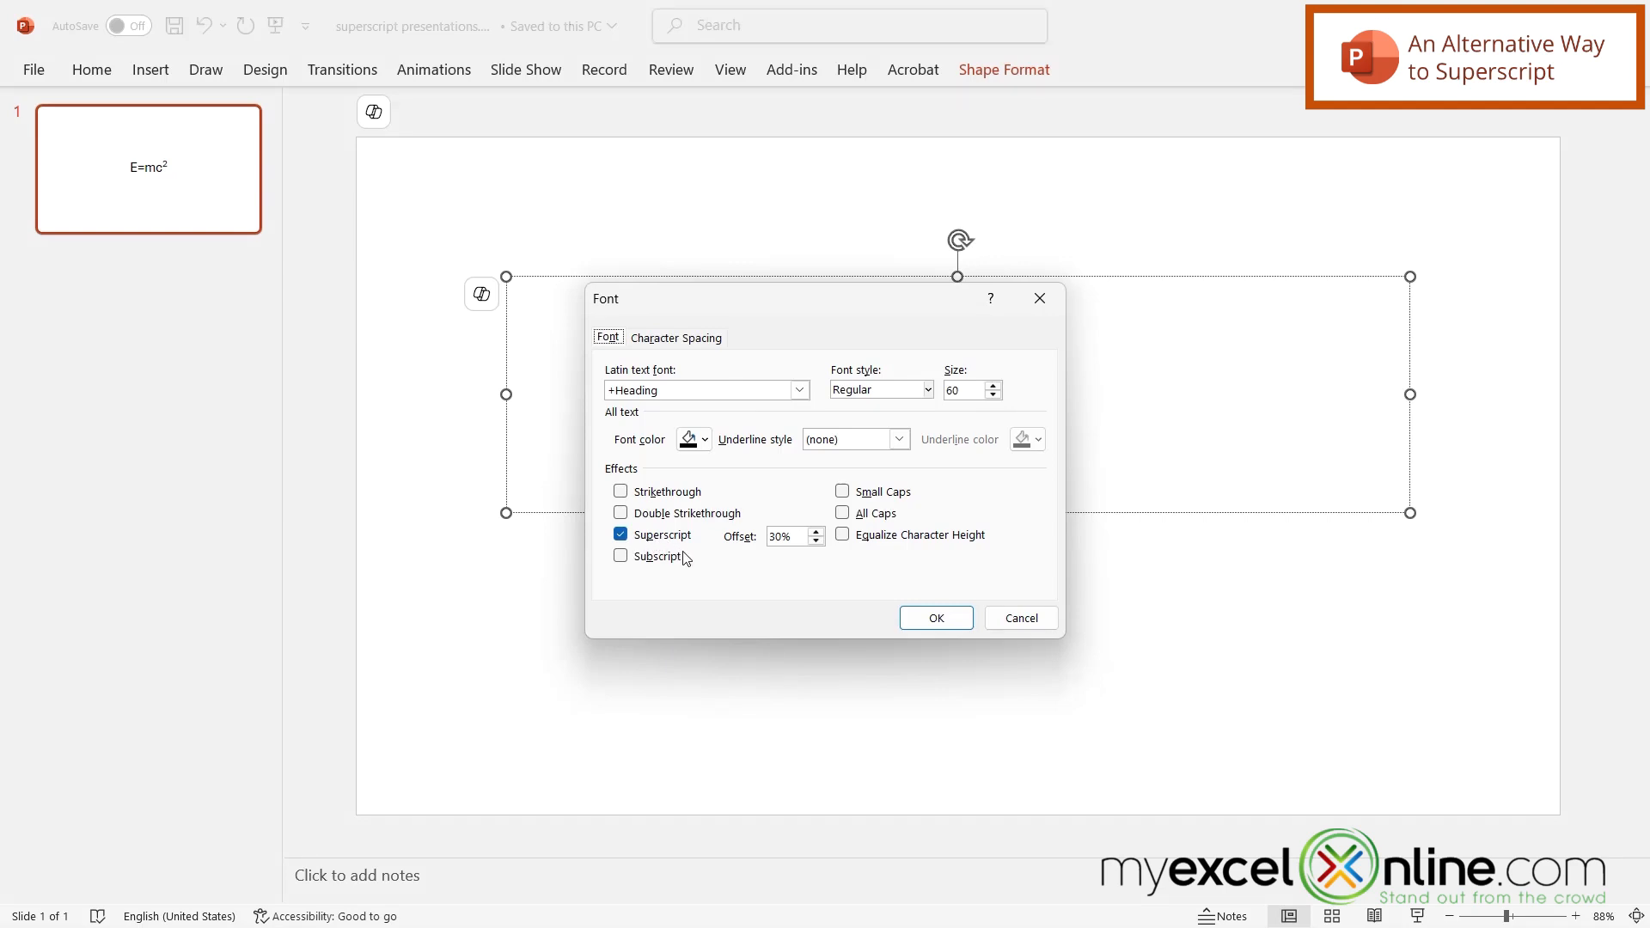
click(935, 617)
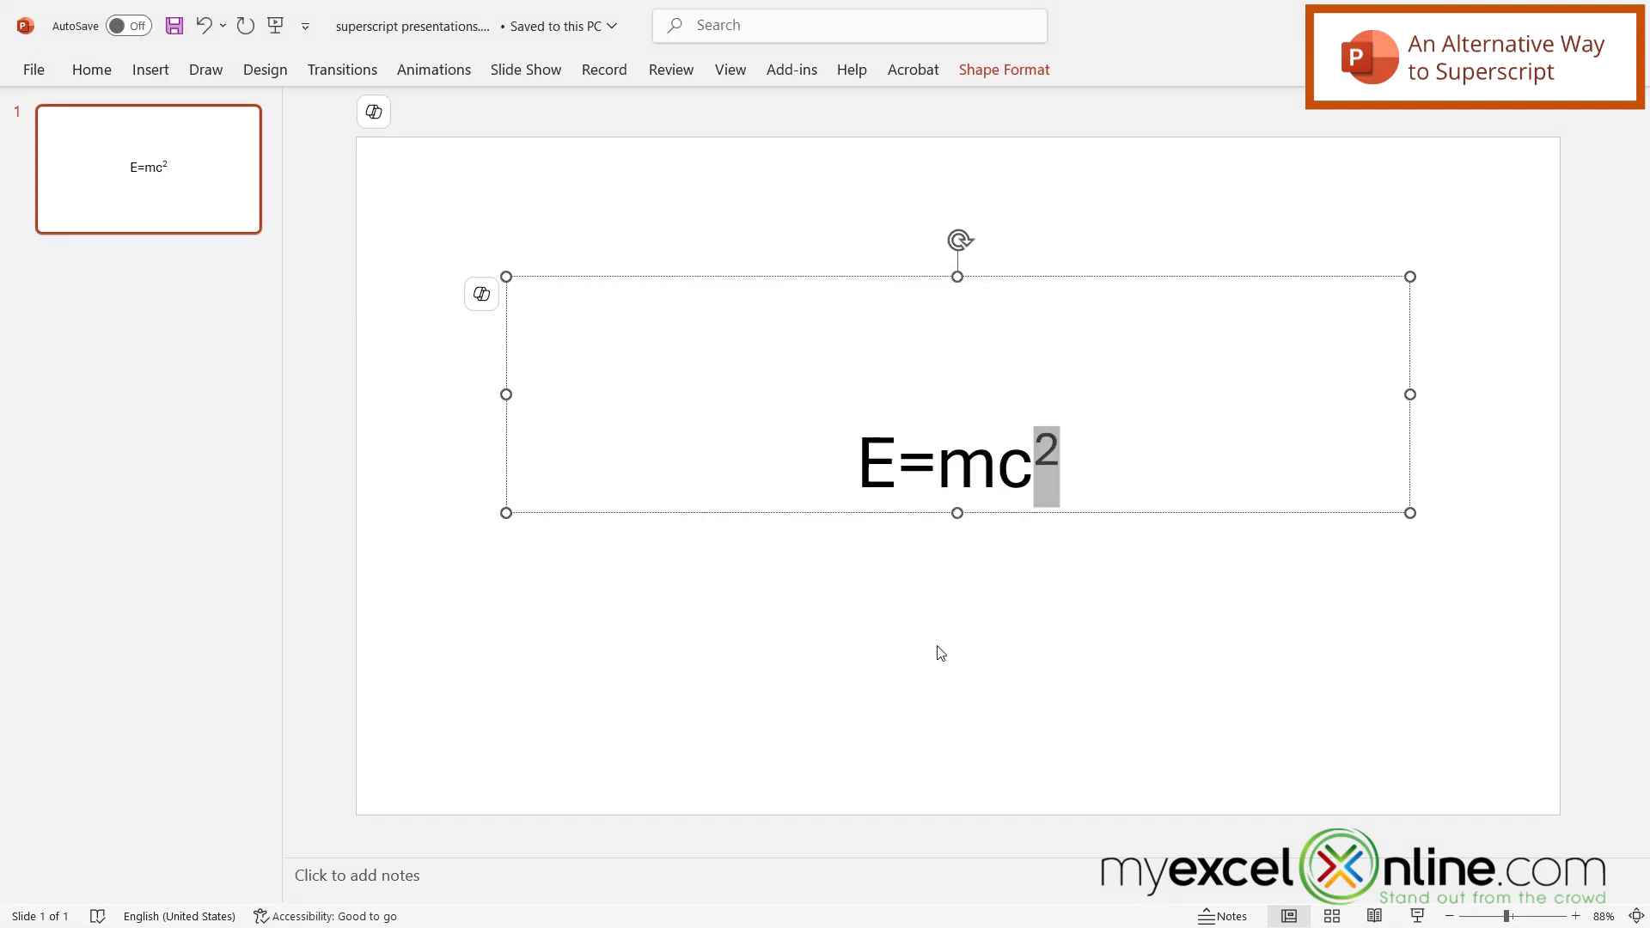
click(923, 640)
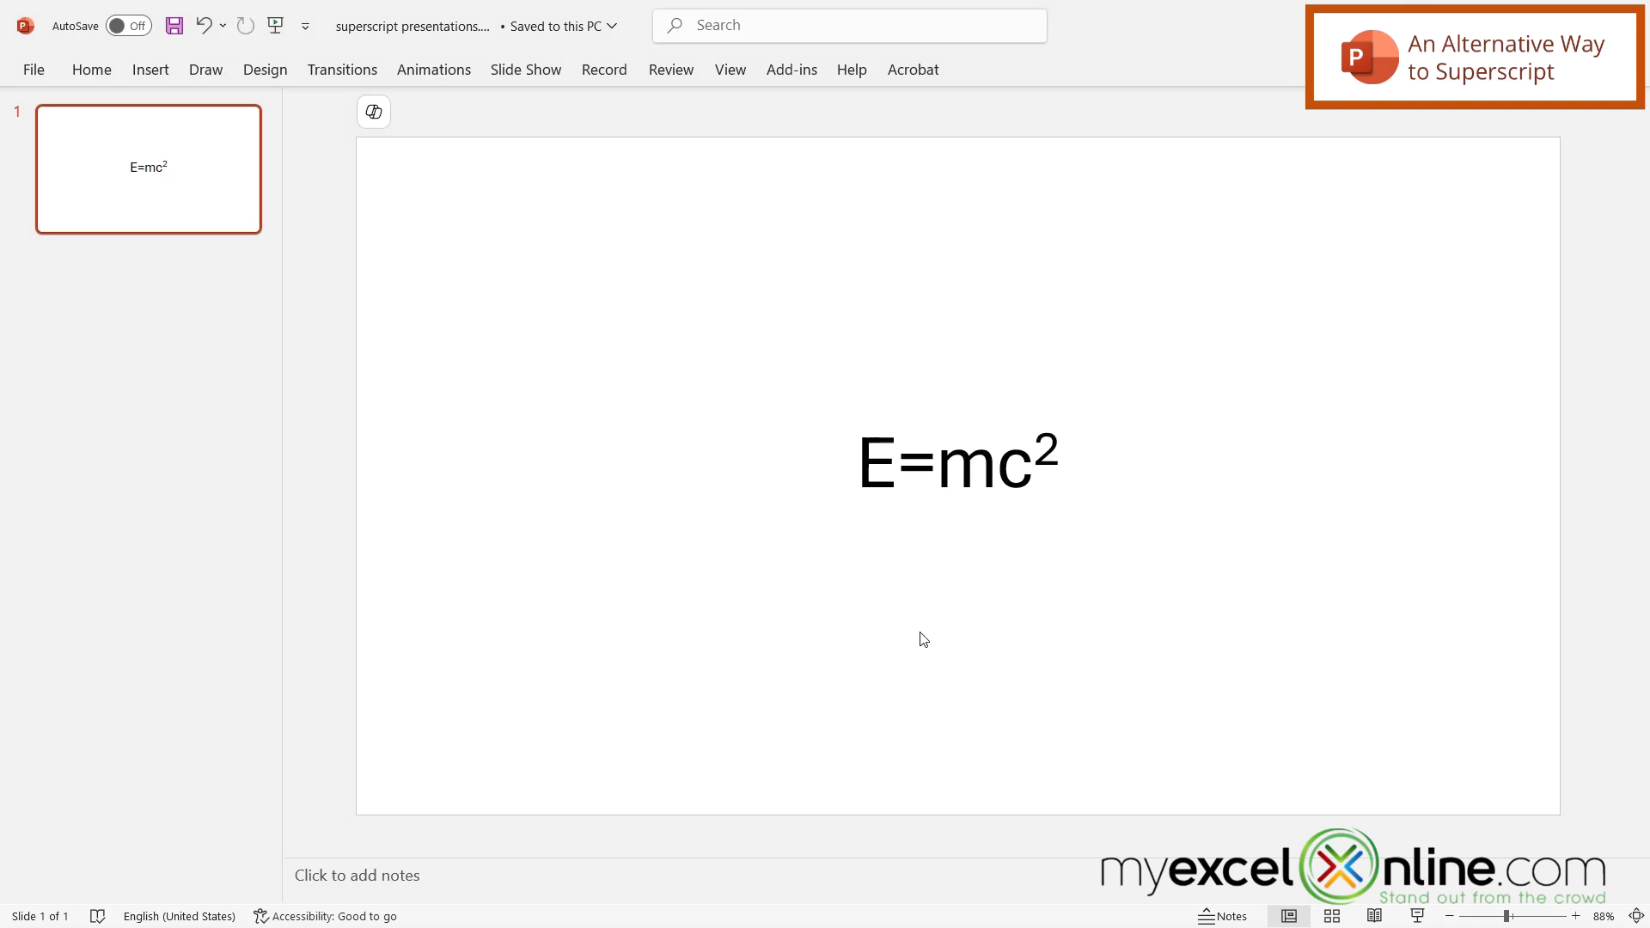